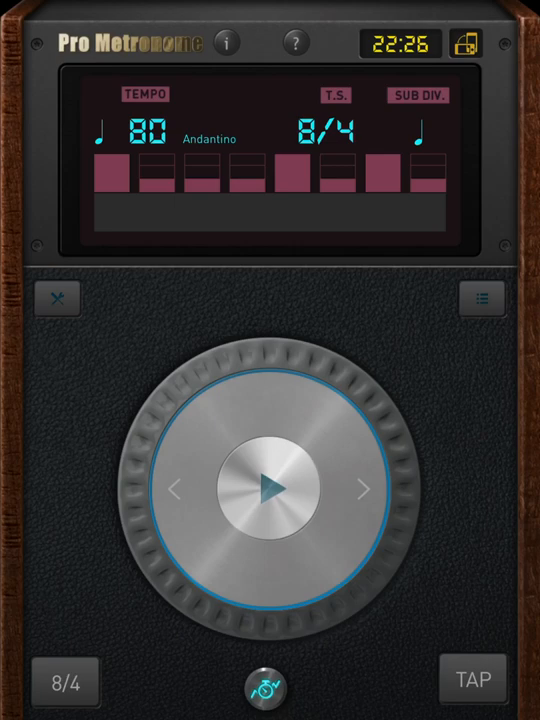
Step: Change the metronome's click sound to tone 4 in Settings
click(270, 488)
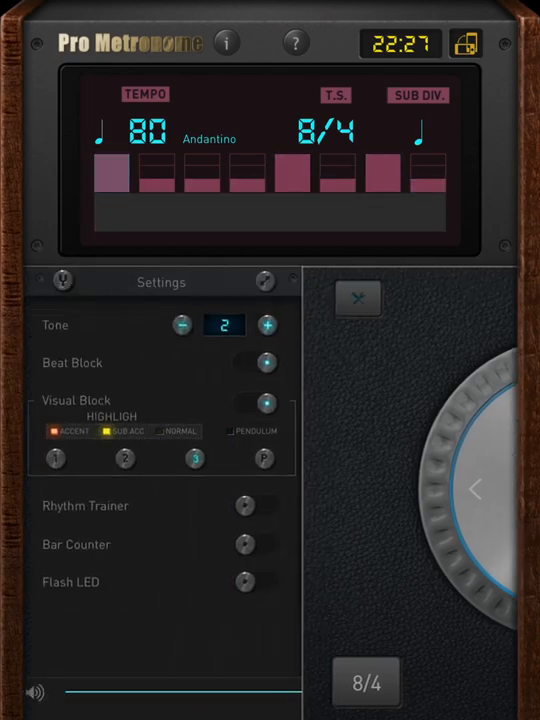
click(266, 325)
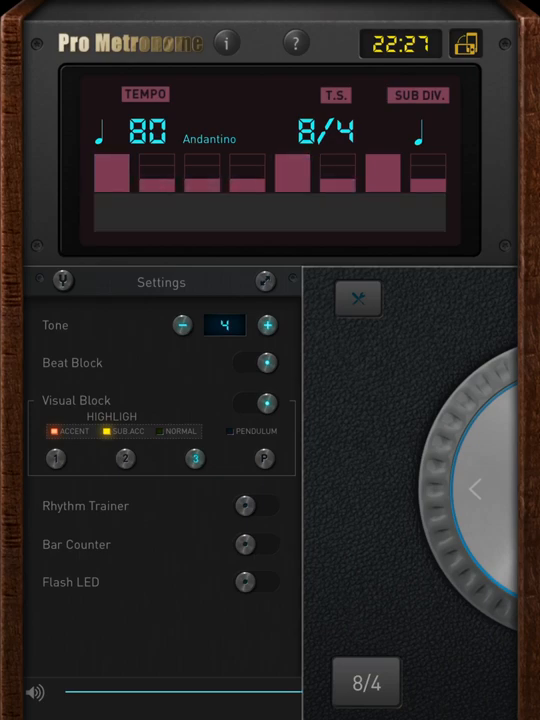
click(267, 325)
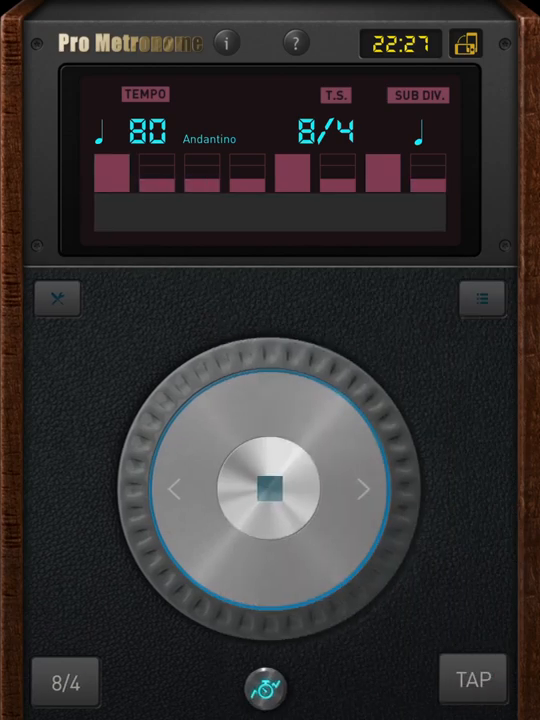
Step: Lengthen the bar to 16/4, play it at 80 BPM, and reopen the meter settings
click(270, 489)
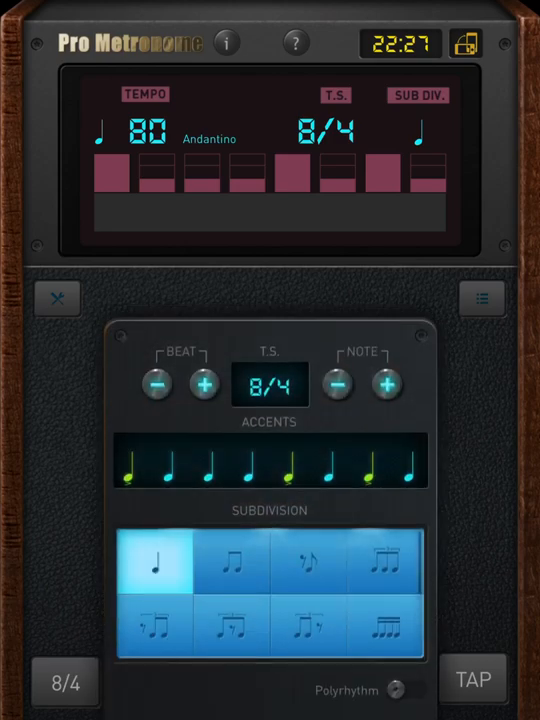
click(203, 384)
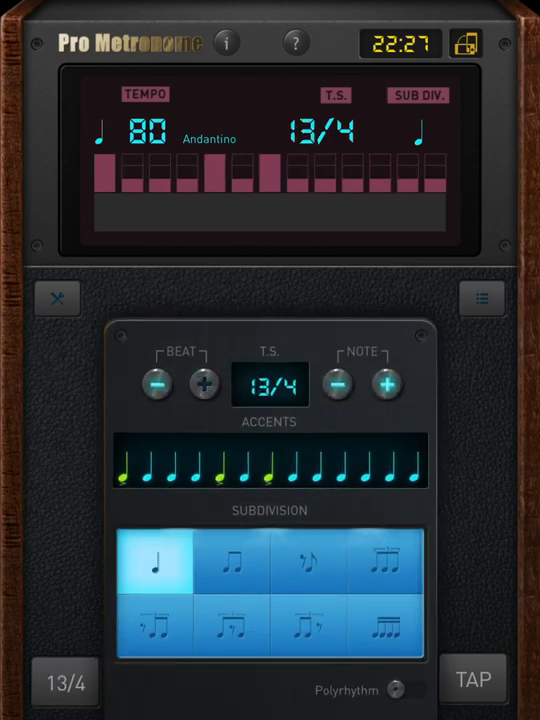
click(202, 384)
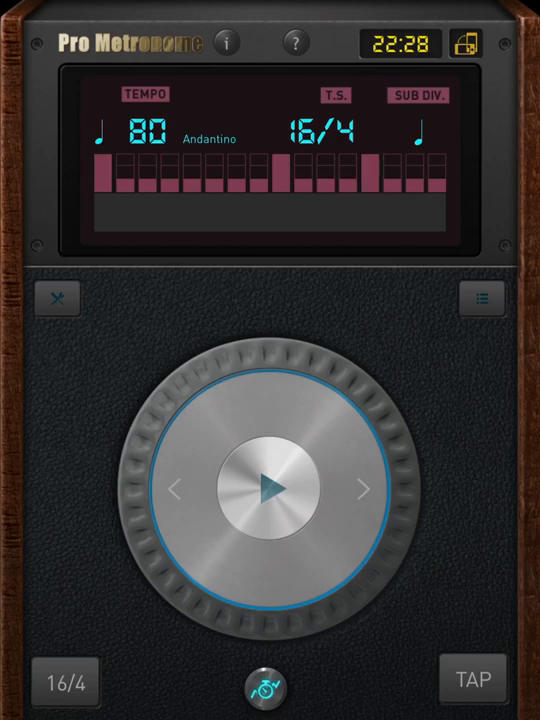
click(270, 488)
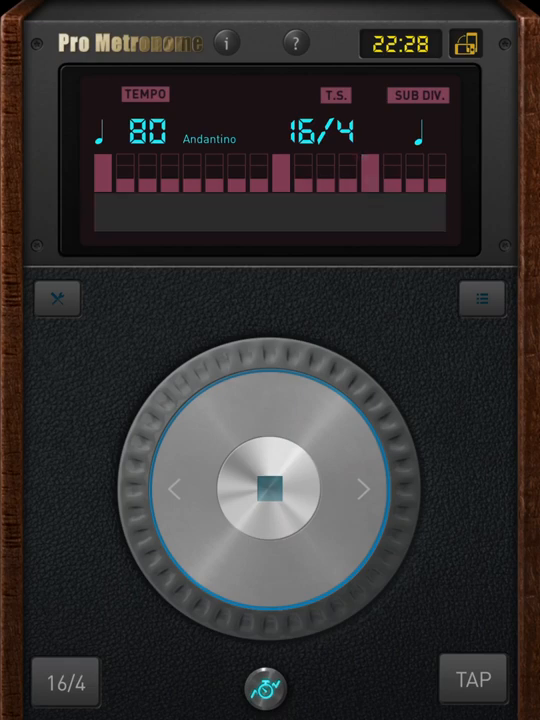
click(270, 489)
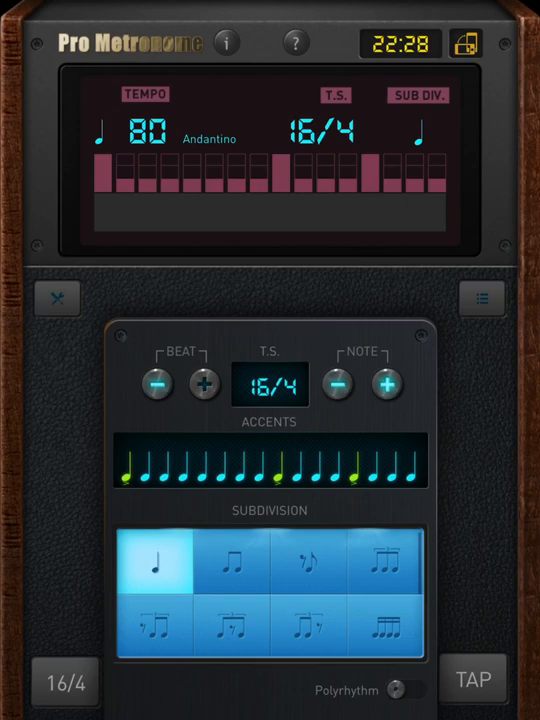
Step: Reduce the bar to 3/4, play it, then set the tempo to 90 BPM (Moderato)
click(157, 384)
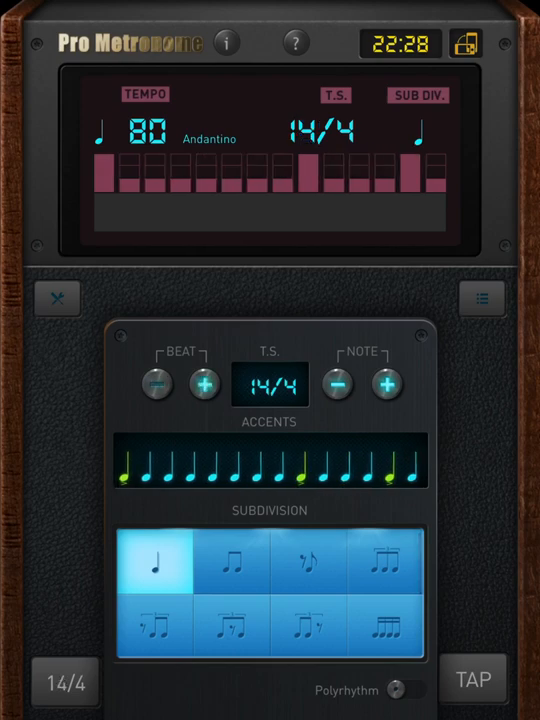
click(153, 384)
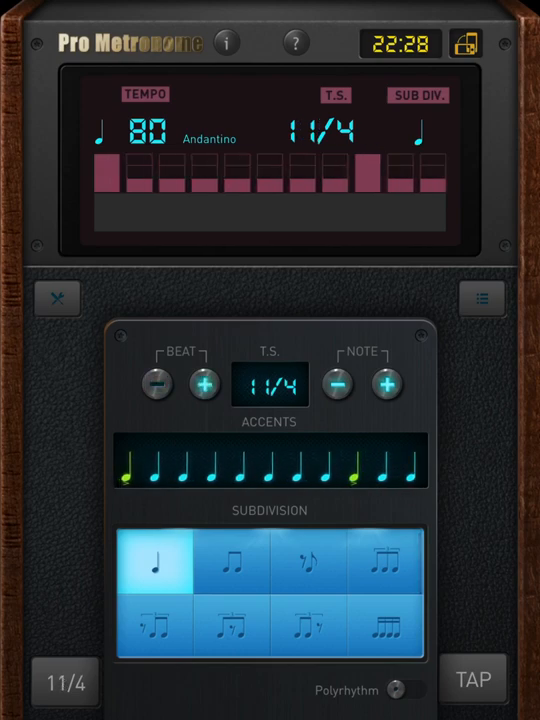
click(153, 385)
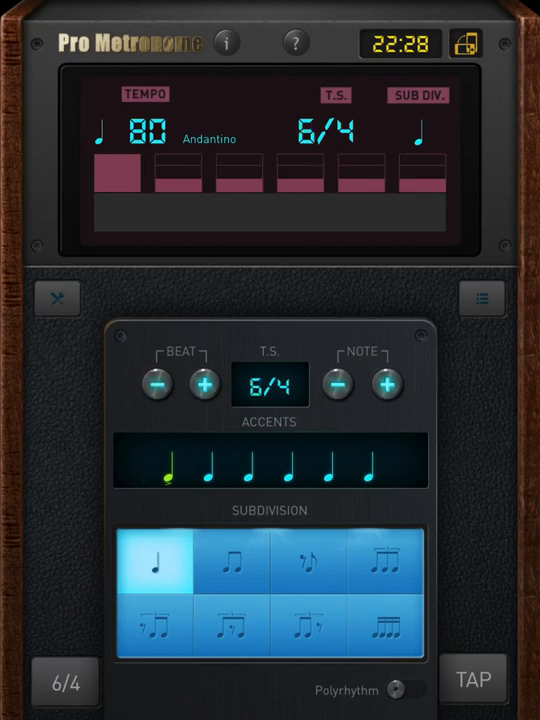
click(155, 384)
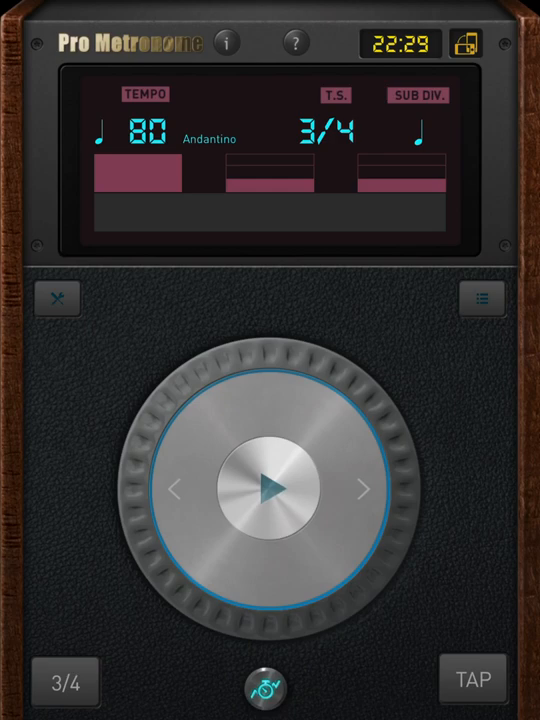
click(270, 489)
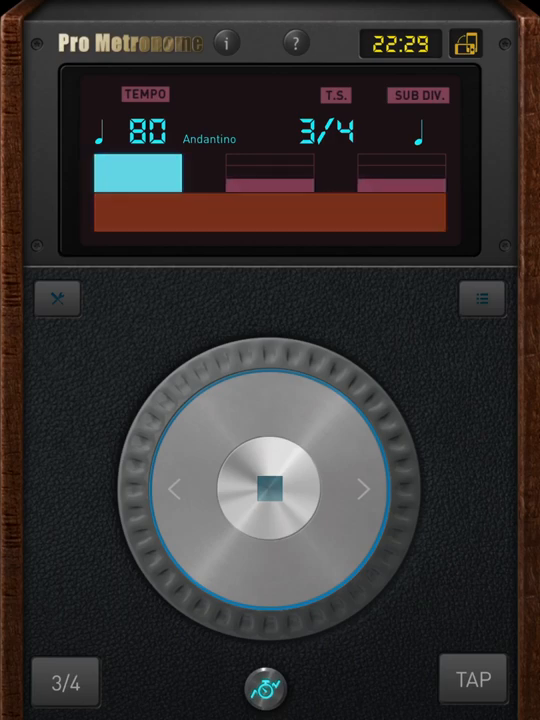
click(270, 488)
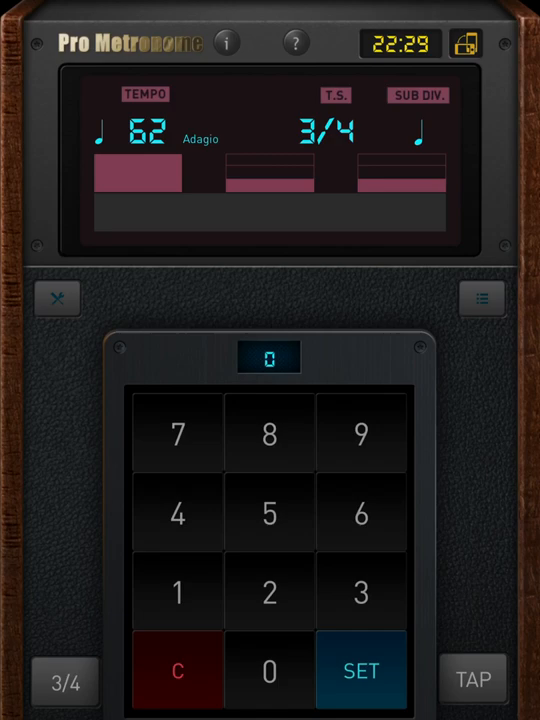
click(178, 432)
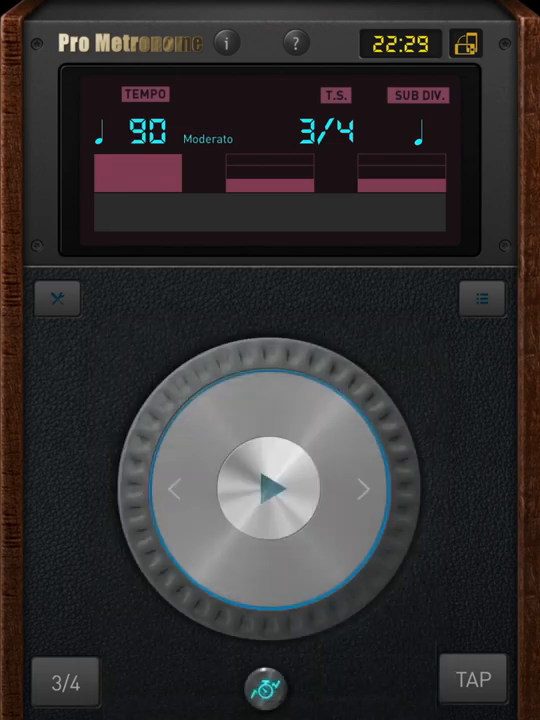
Step: Extend the bar to 7/4 with beats 3, 5 and 7 silenced, at 120 BPM (Allegro)
click(270, 489)
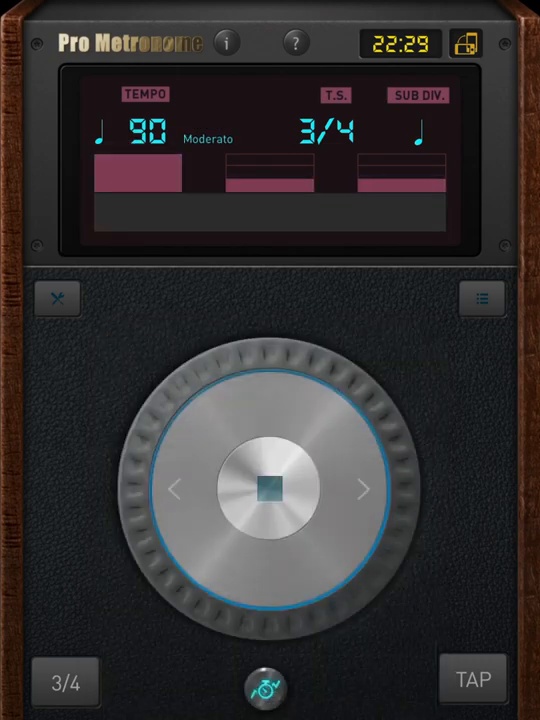
click(270, 489)
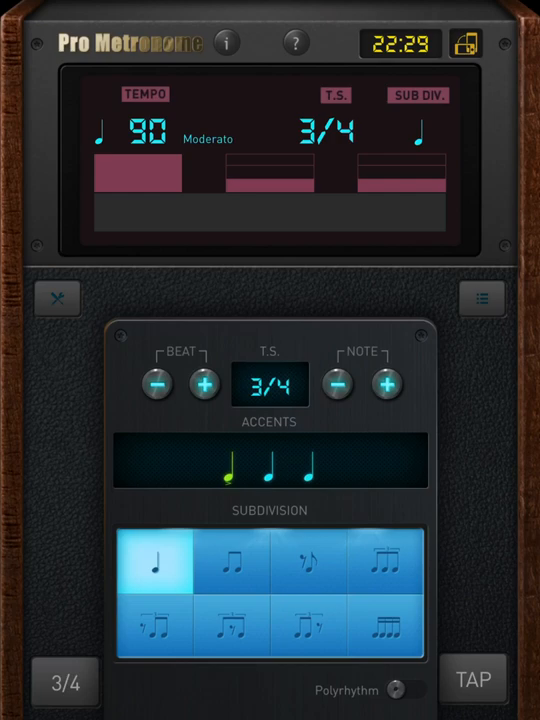
click(203, 383)
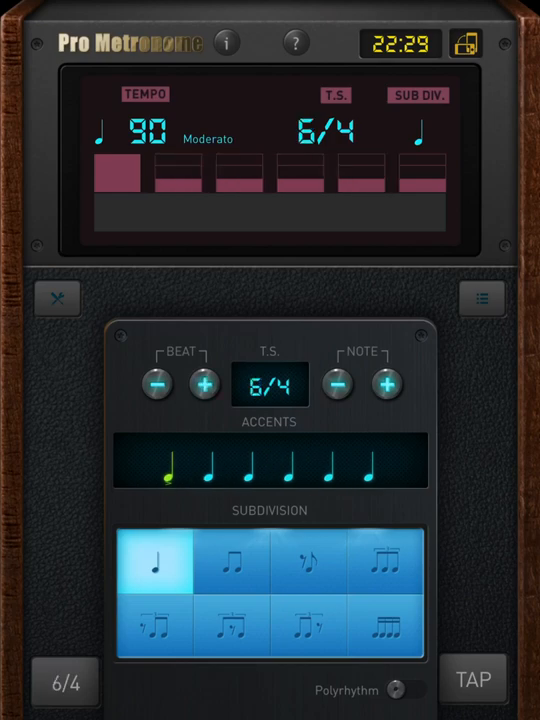
click(202, 384)
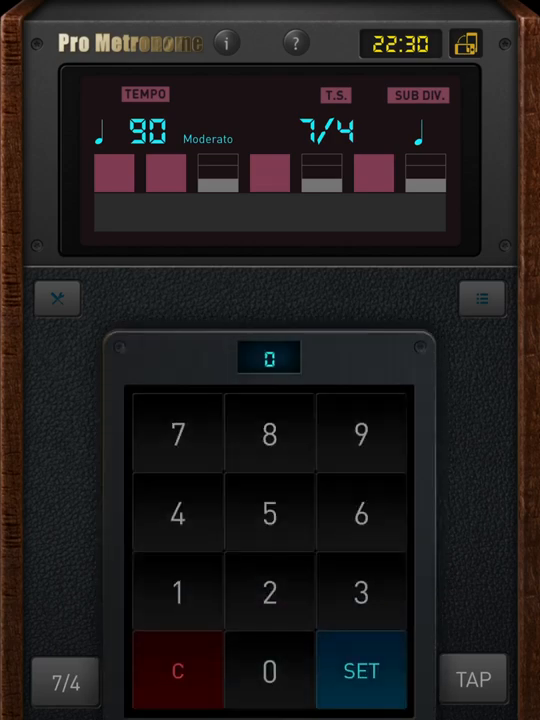
click(361, 670)
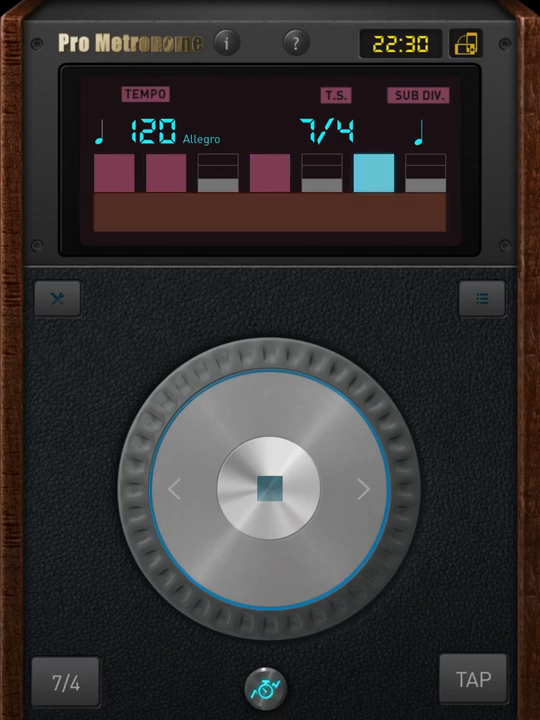
click(270, 488)
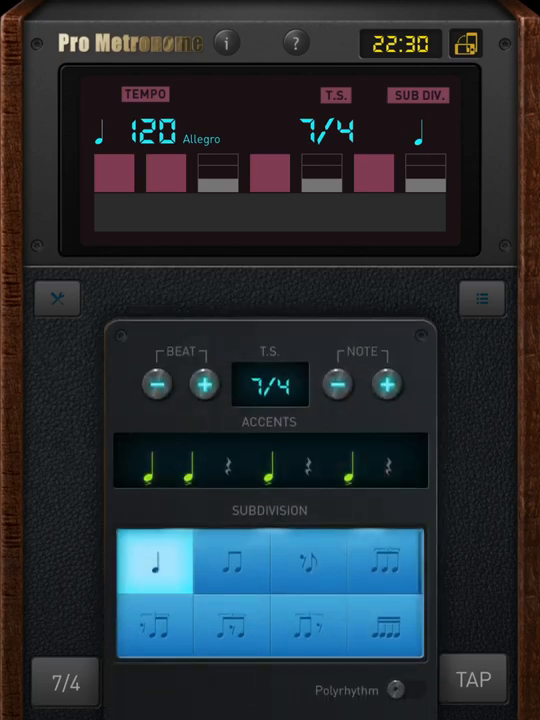
Step: Run a 5/4 bar with beats 2 and 5 silenced at 162 BPM, then stop
click(157, 384)
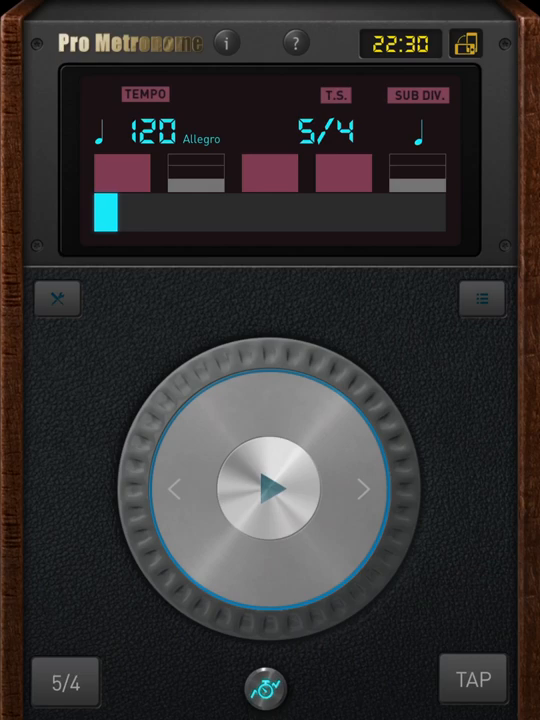
click(270, 488)
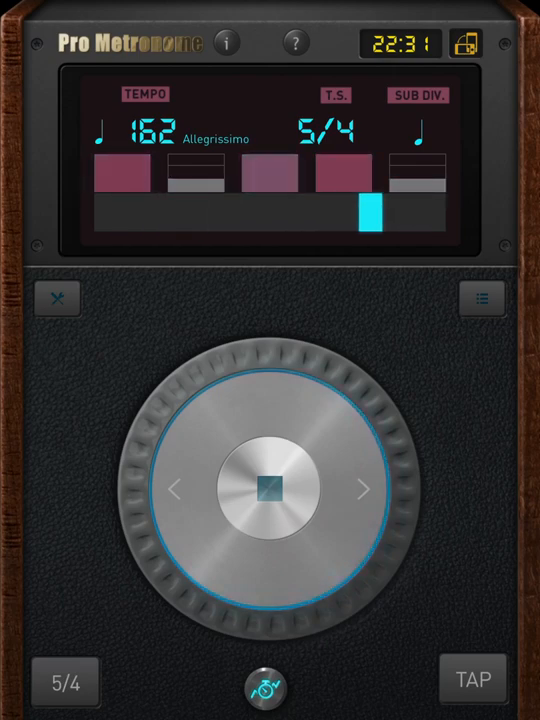
click(270, 488)
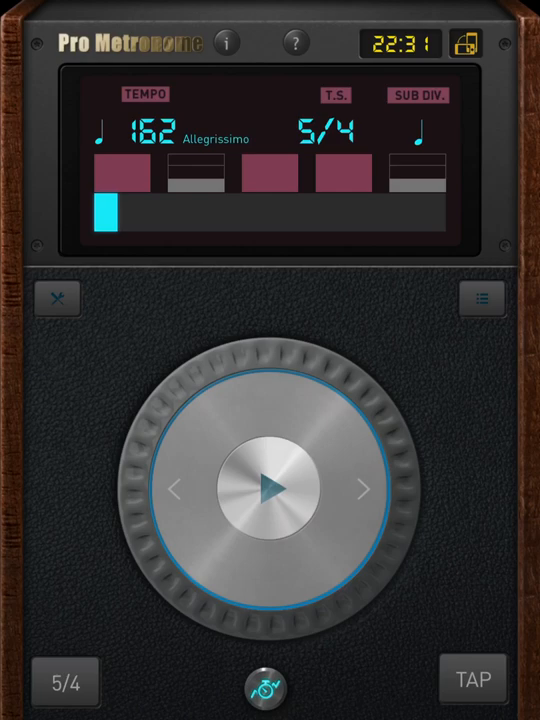
Step: Add beats to the 5/4 bar in the meter panel, ending at 80 BPM in 4/4
click(65, 683)
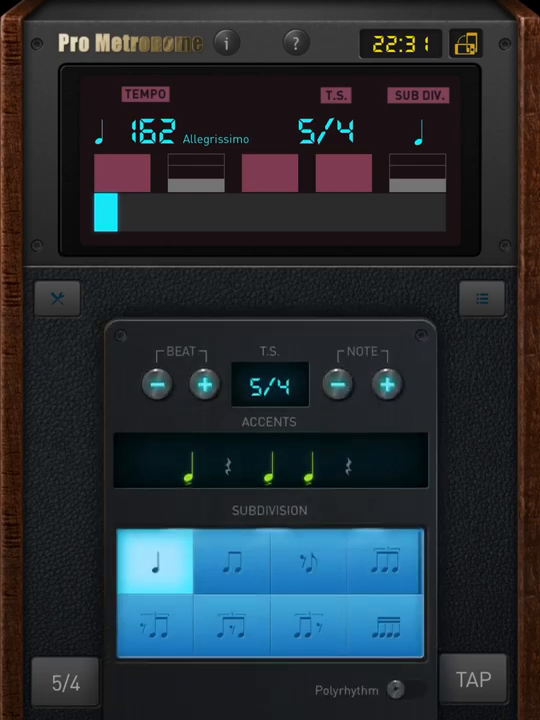
click(203, 384)
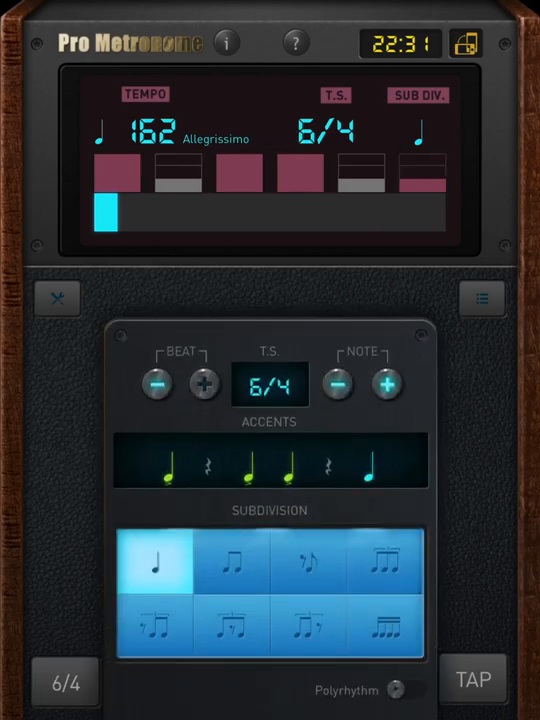
click(202, 384)
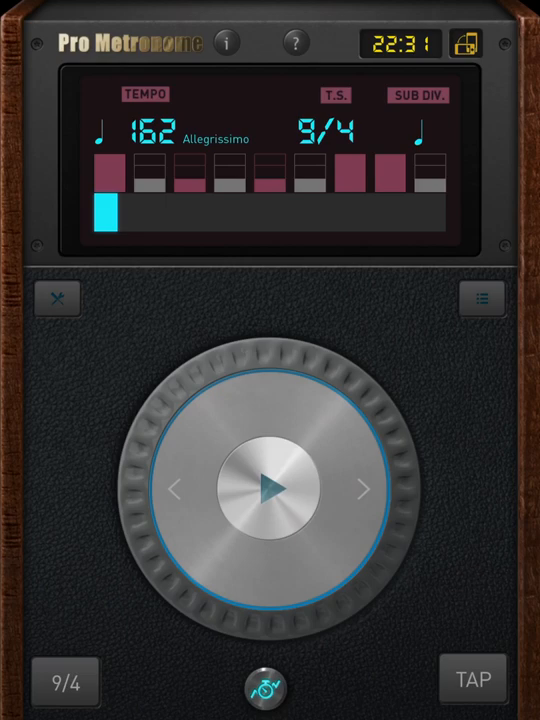
click(158, 137)
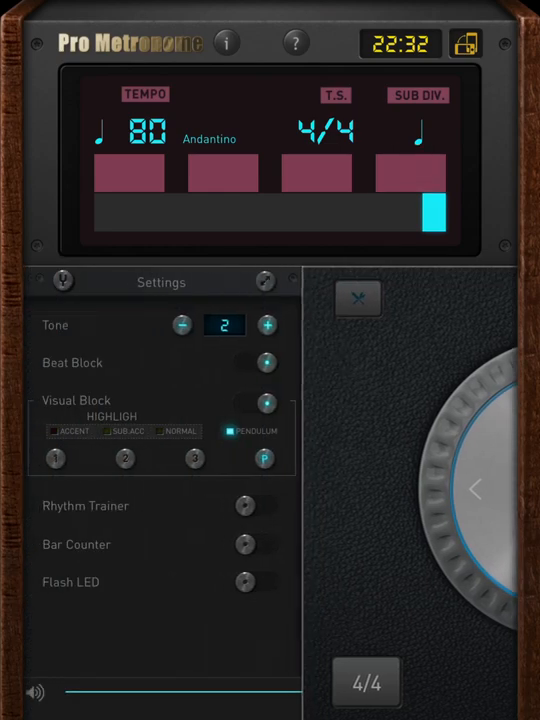
Step: Enable Rhythm Trainer at 3 played bars and 1 muted, then play 4/4 at 80 BPM
click(244, 505)
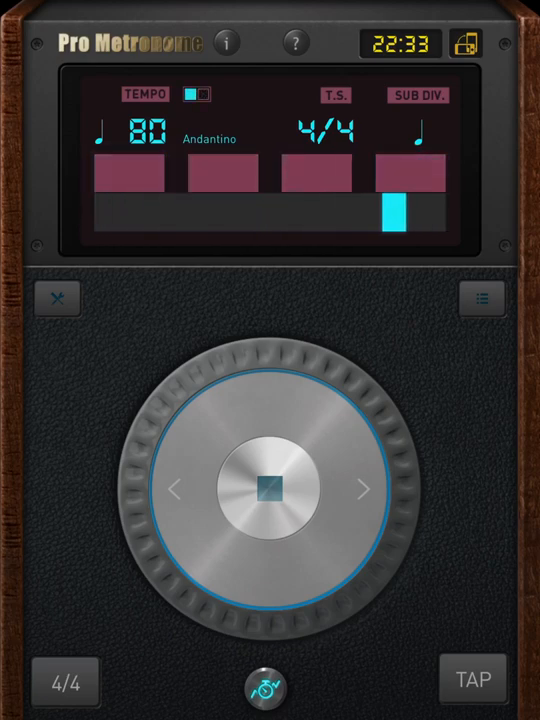
click(270, 489)
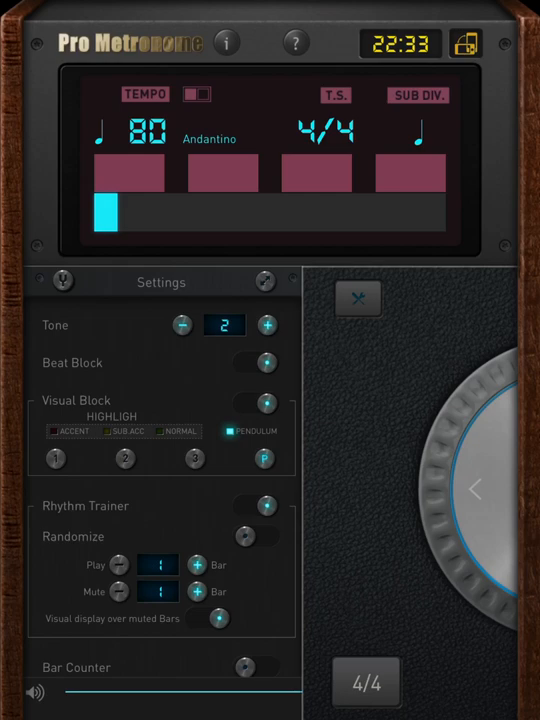
click(197, 565)
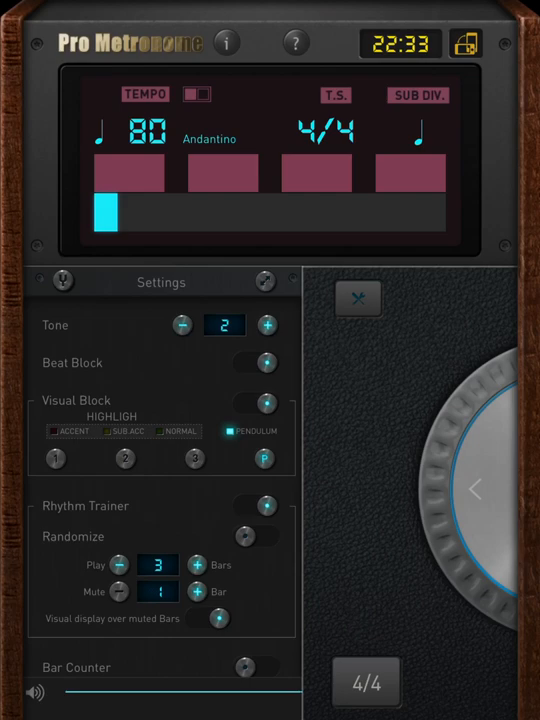
click(117, 565)
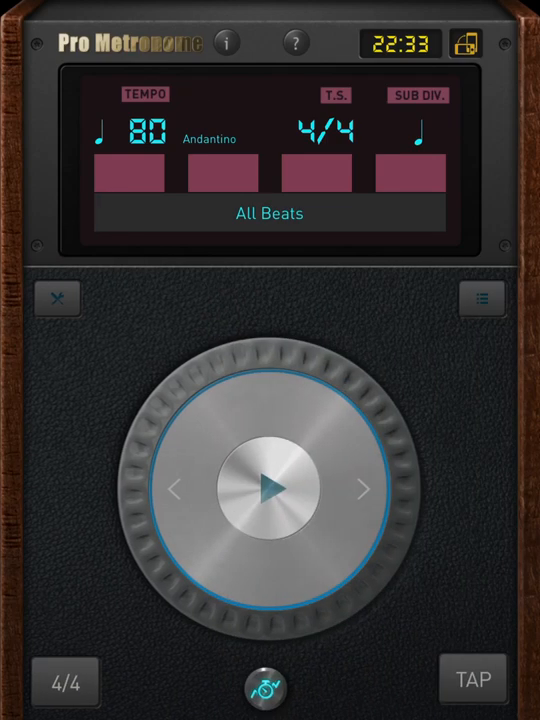
click(270, 490)
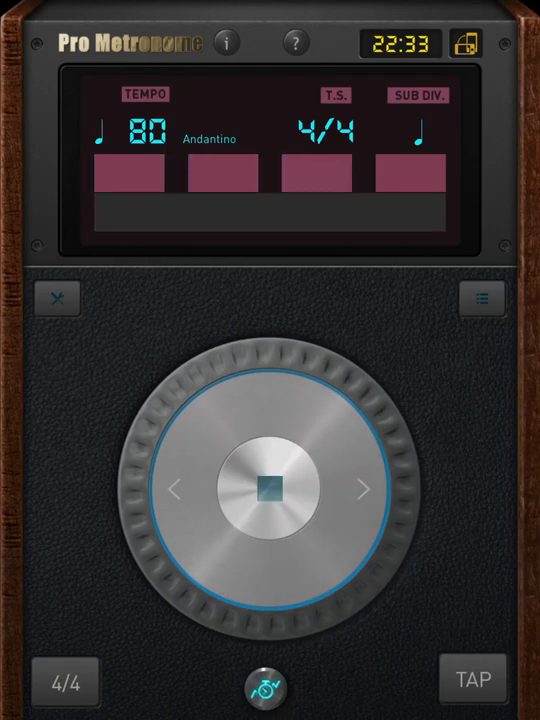
Step: Enable the bar counter and open Automator for the 60 BPM 8/4 bar
click(480, 298)
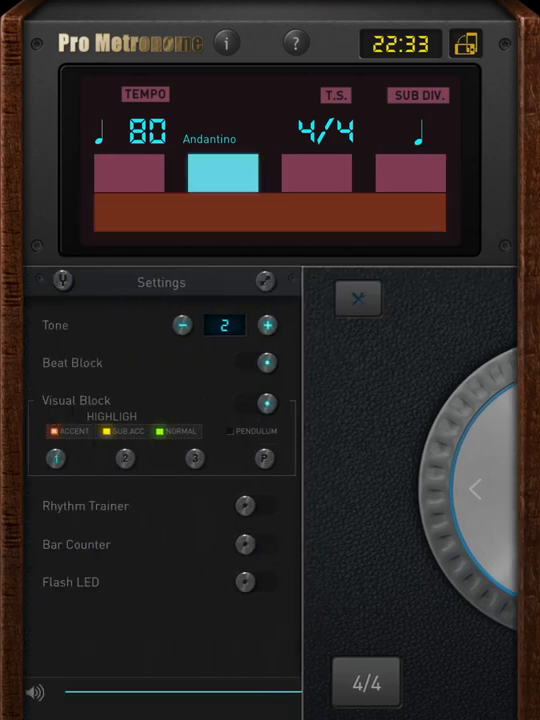
click(124, 458)
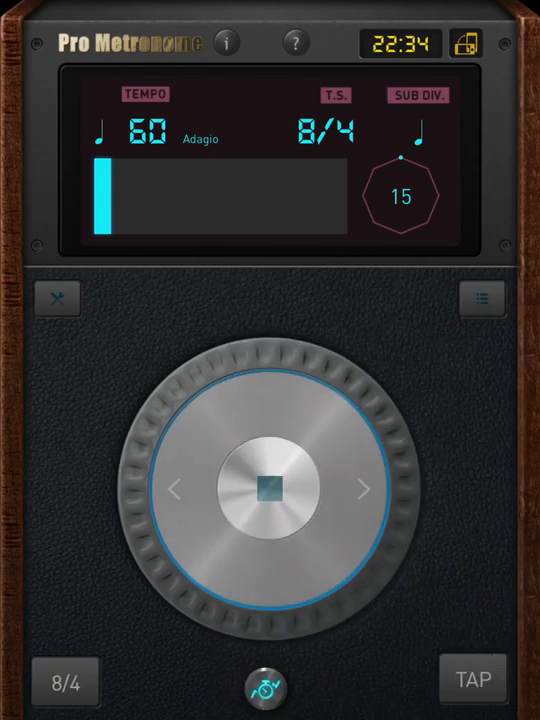
click(481, 298)
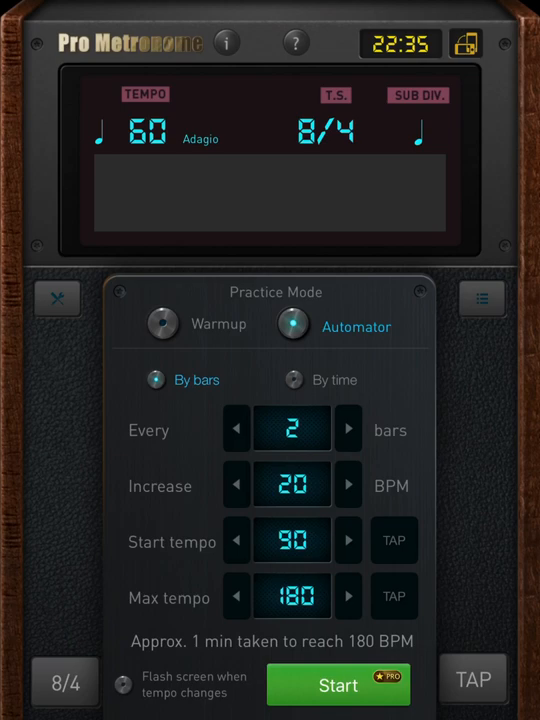
Step: Lower the Automator increase to 10 BPM, adjust the start tempo, and start the session at 90 BPM
click(237, 486)
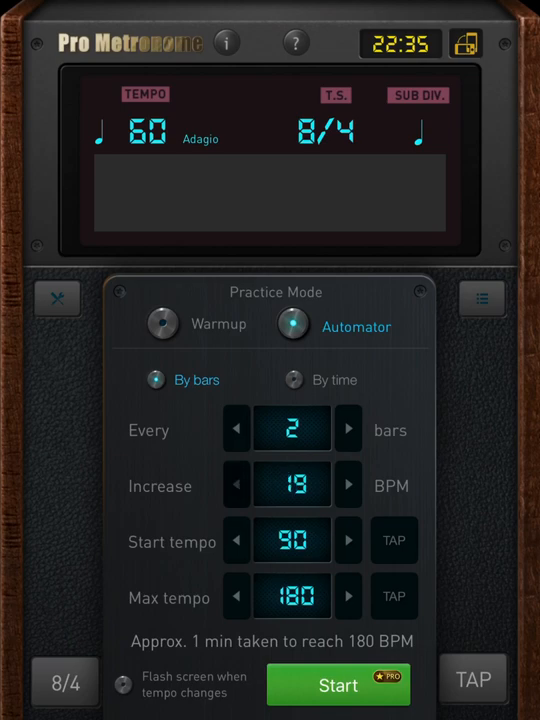
click(237, 486)
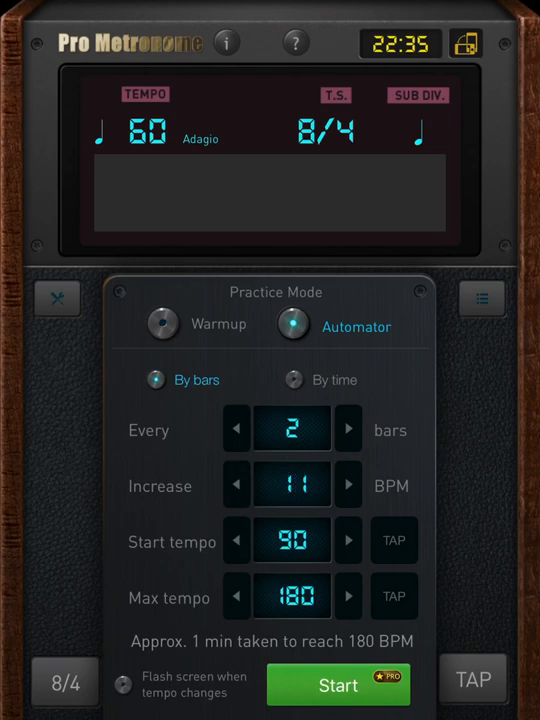
click(237, 485)
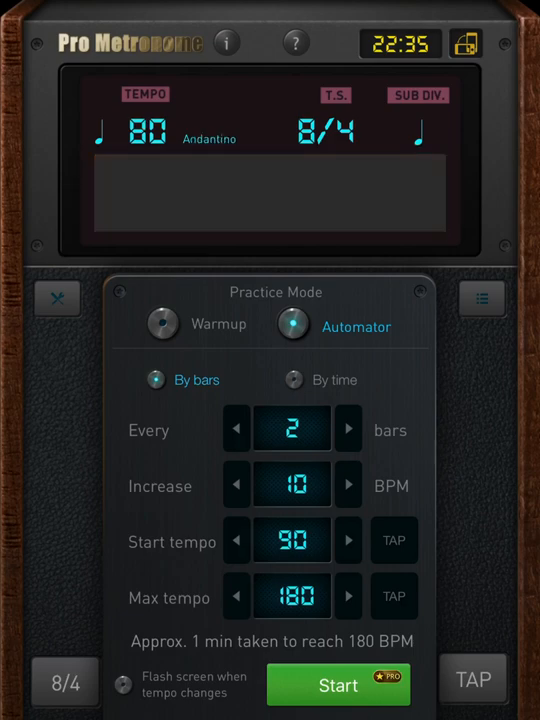
click(236, 540)
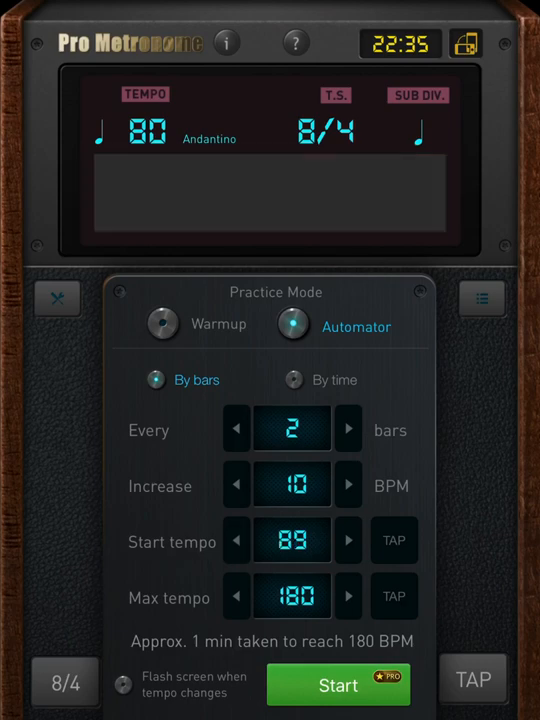
click(338, 685)
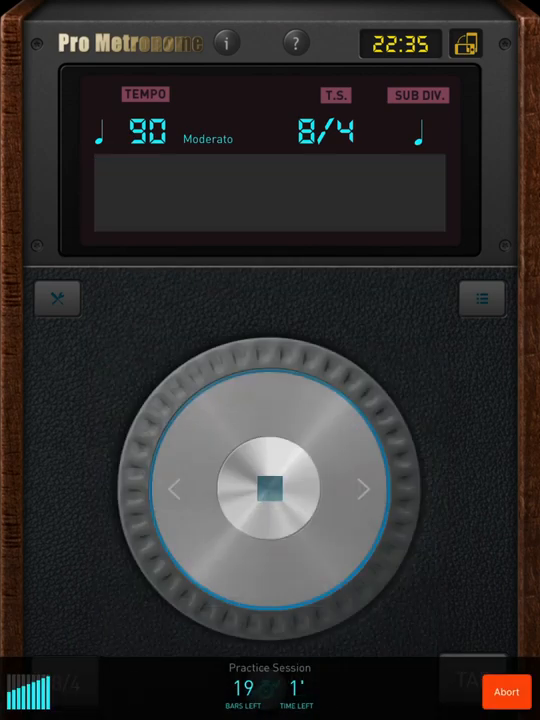